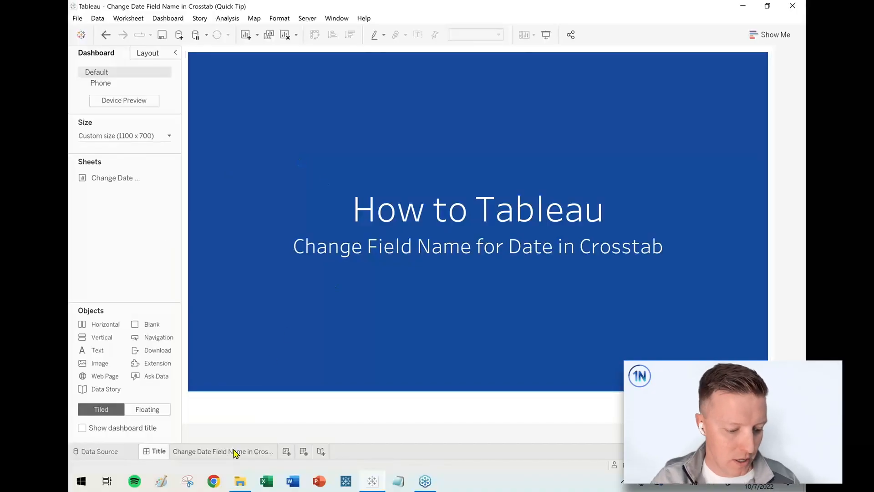
Switch from the title dashboard to the orders crosstab worksheet.
left_click(221, 451)
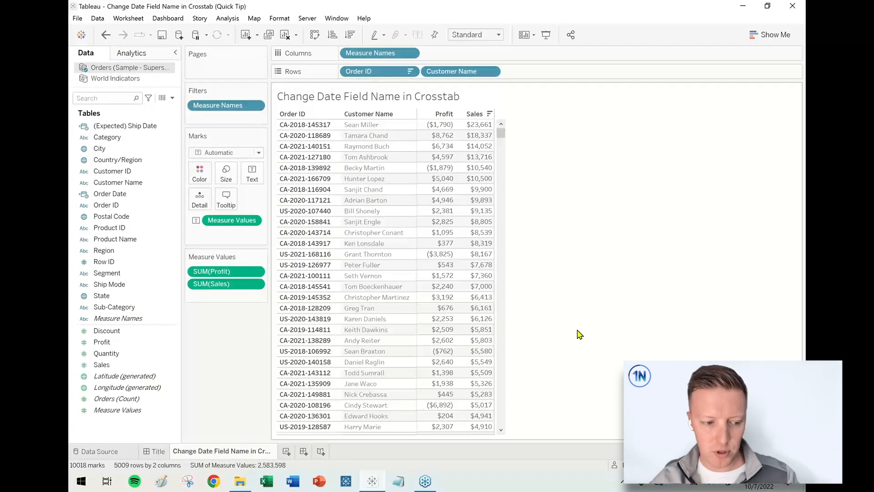
mouse_move(390, 171)
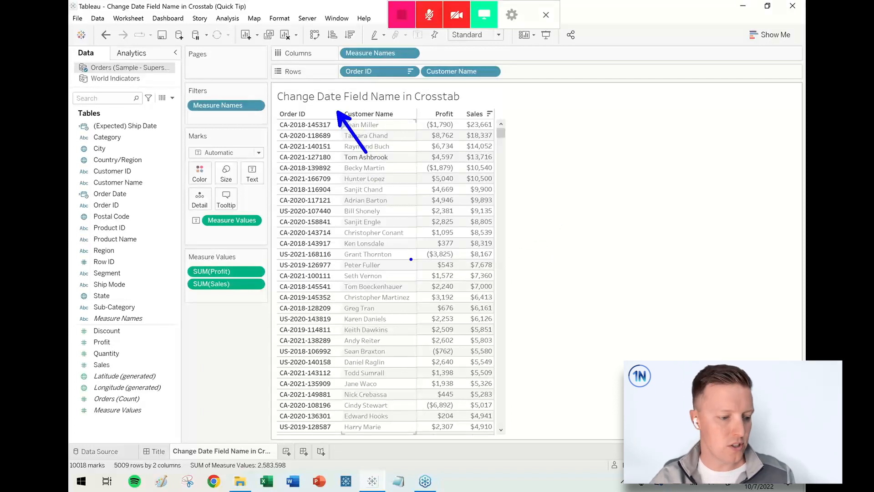
mouse_move(173, 176)
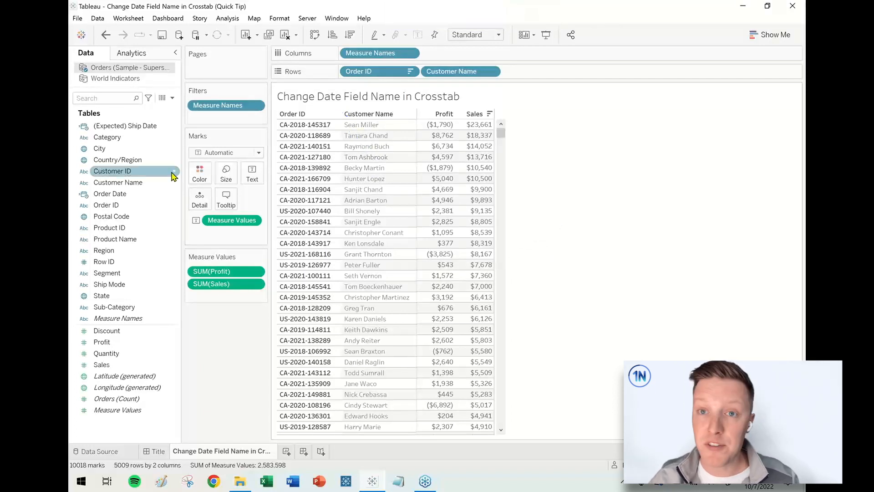
Add MDY(Order Date) to Rows between Order ID and Customer Name, adding all members.
left_click(110, 193)
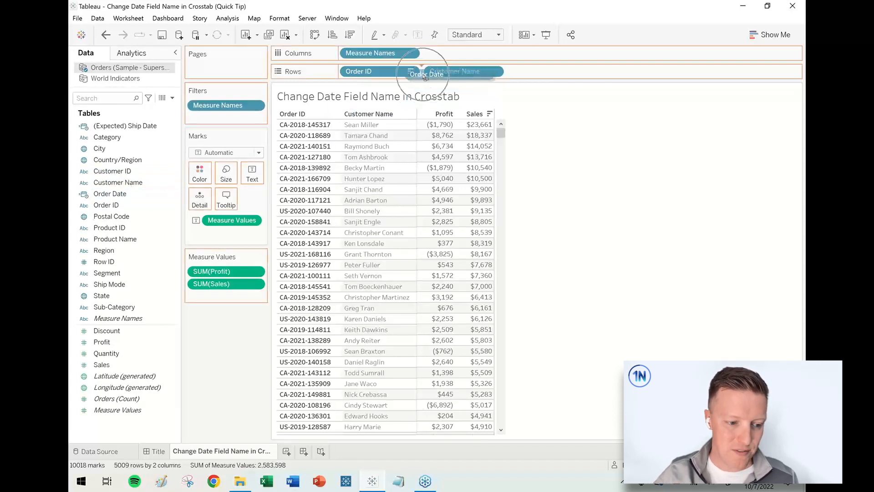
left_click(426, 74)
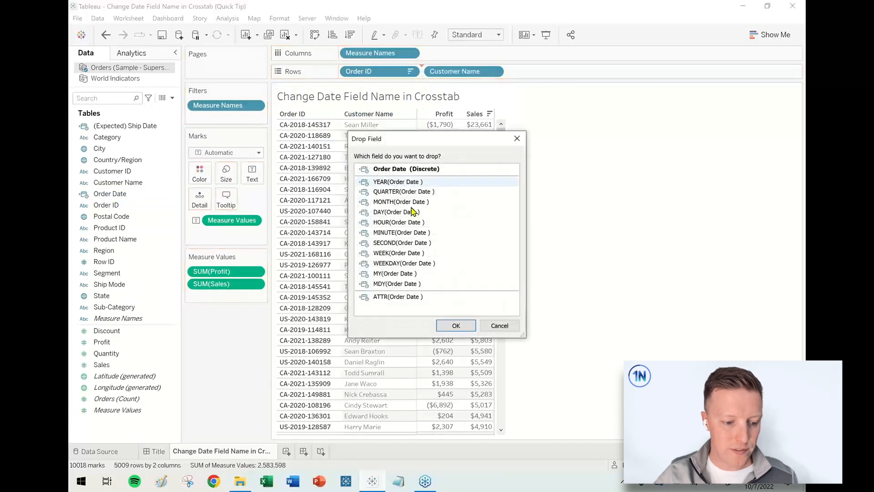
left_click(396, 284)
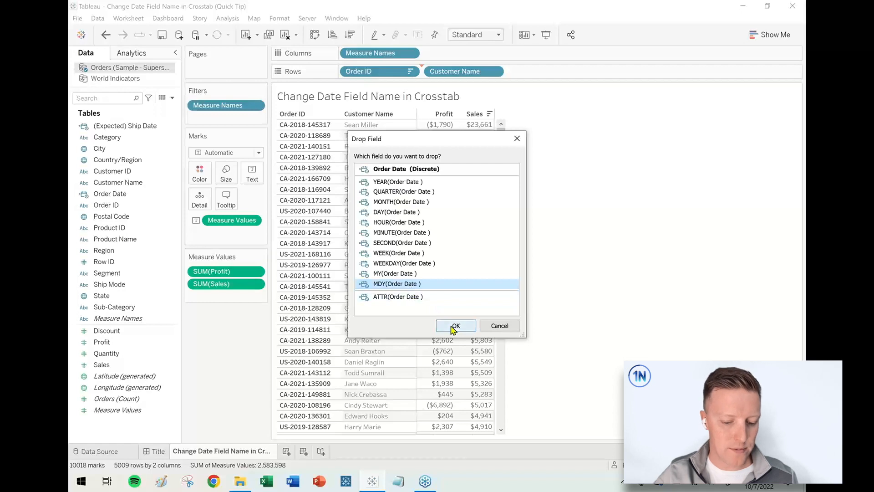
left_click(455, 325)
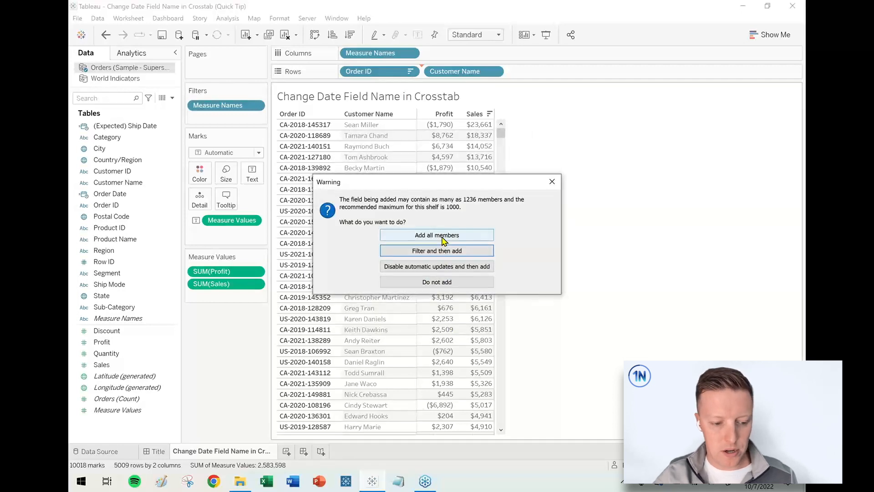
left_click(436, 235)
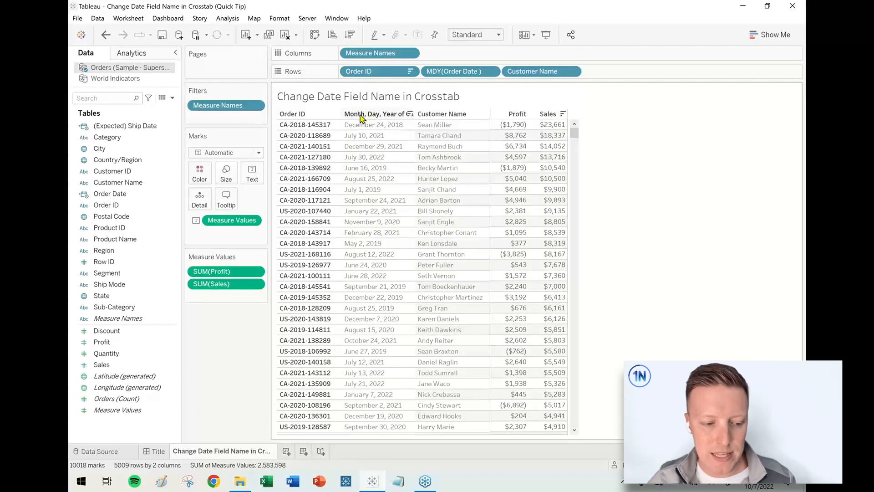
mouse_move(378, 114)
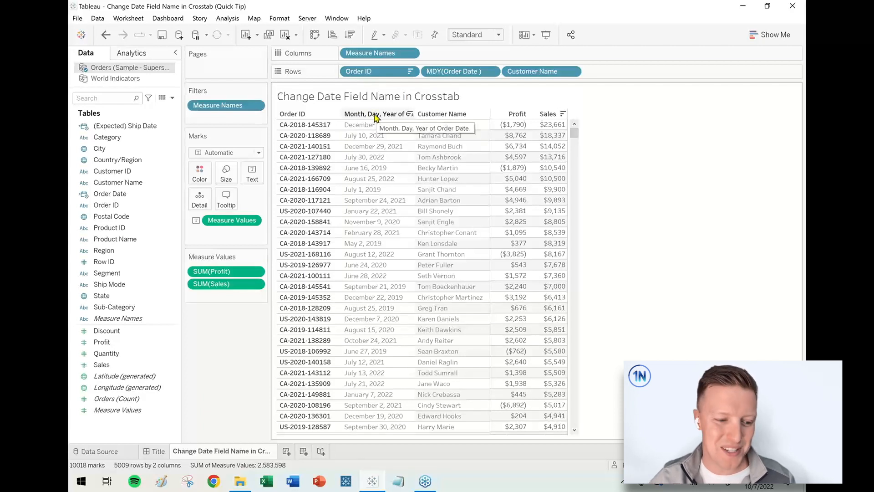
right_click(377, 114)
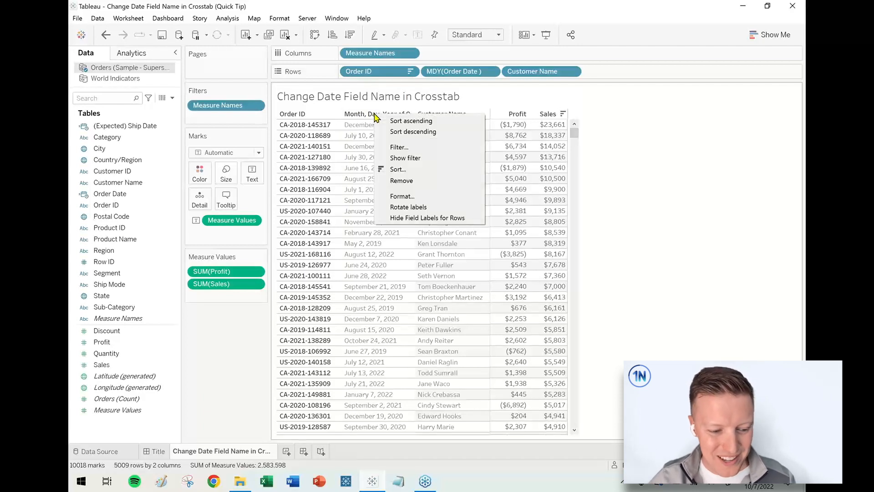
left_click(229, 349)
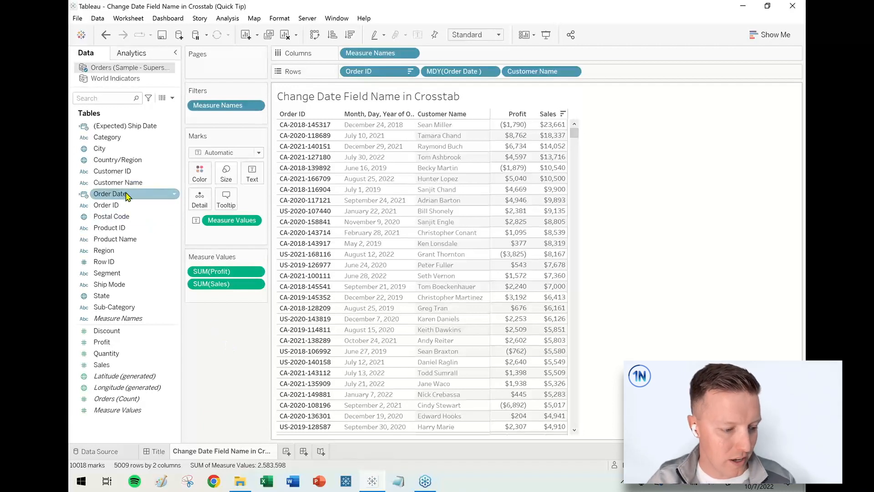
mouse_move(174, 197)
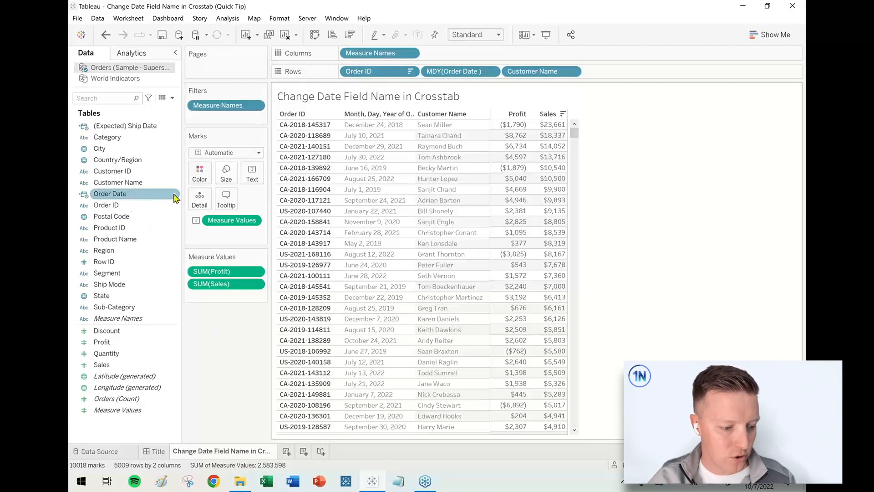
Start a Custom Date from the Order Date field via Create > Custom Date.
right_click(109, 194)
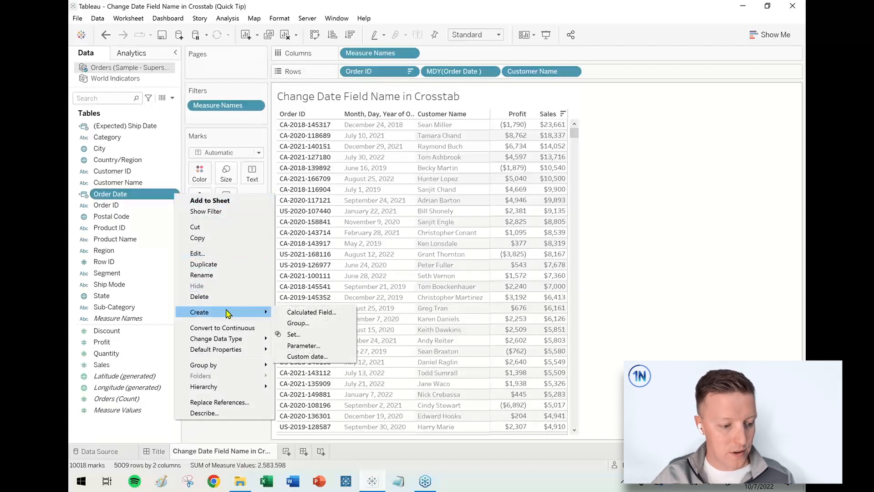
mouse_move(311, 312)
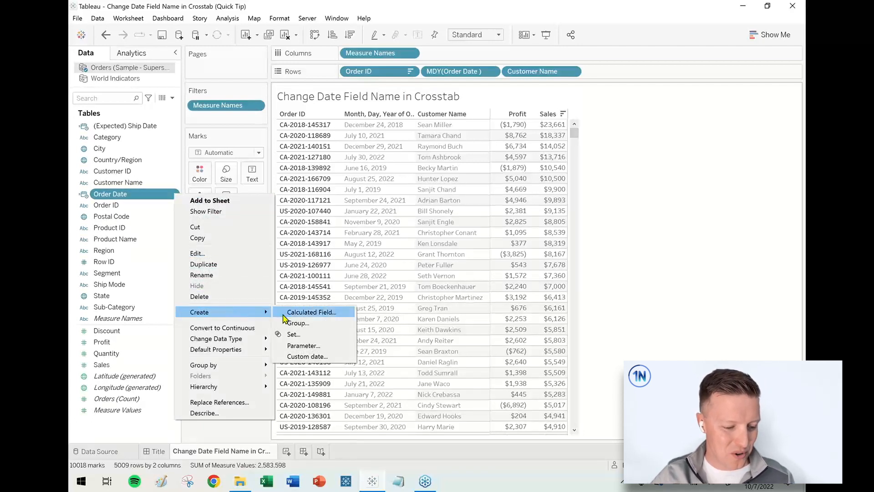
mouse_move(307, 356)
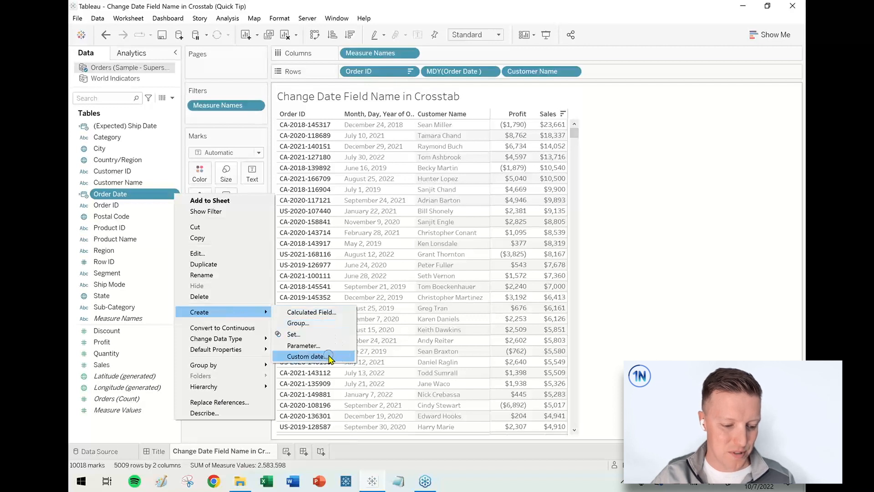
left_click(307, 356)
type("O")
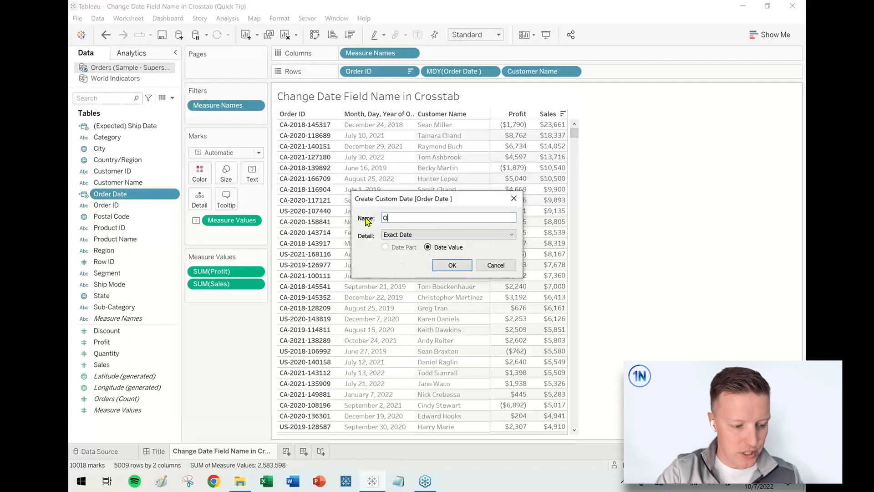
Create a custom date named 'Order Date' with Month / Day / Year detail as a date part.
type("rder Date")
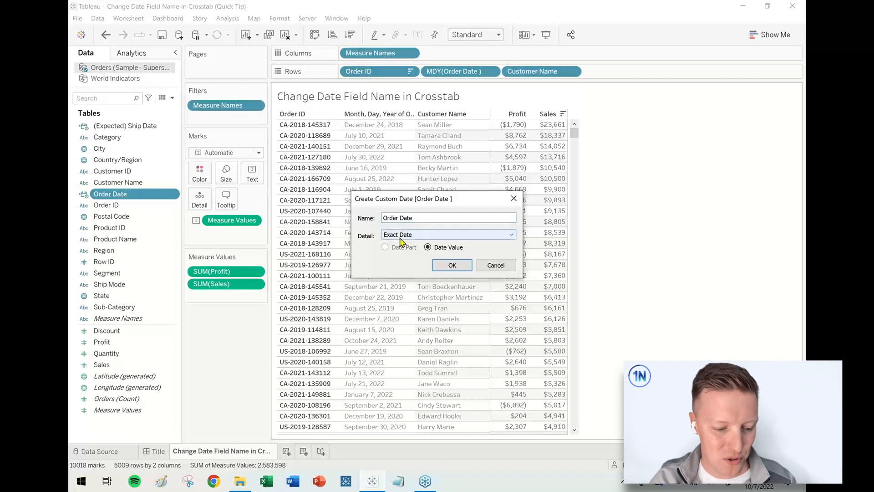
left_click(448, 234)
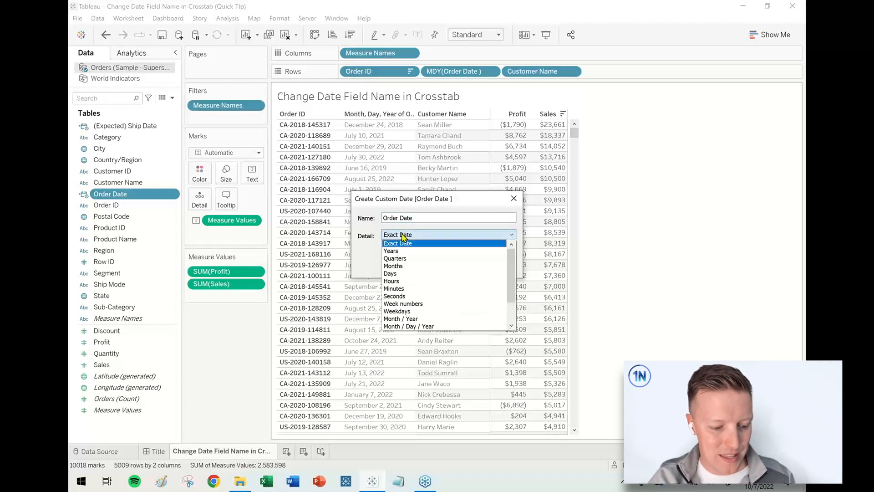
mouse_move(400, 319)
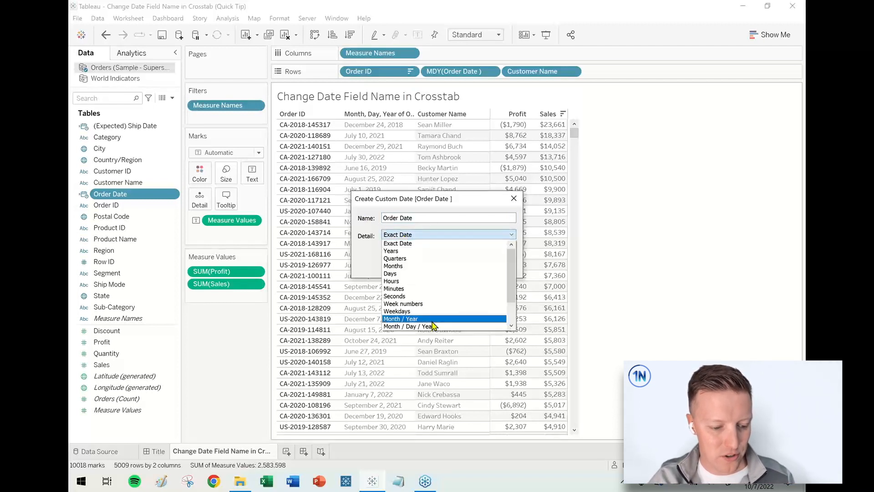
left_click(409, 326)
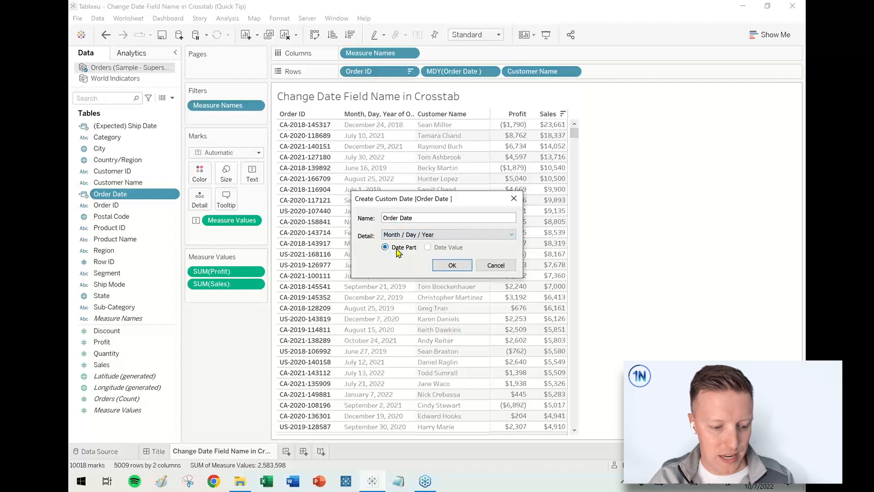
mouse_move(452, 265)
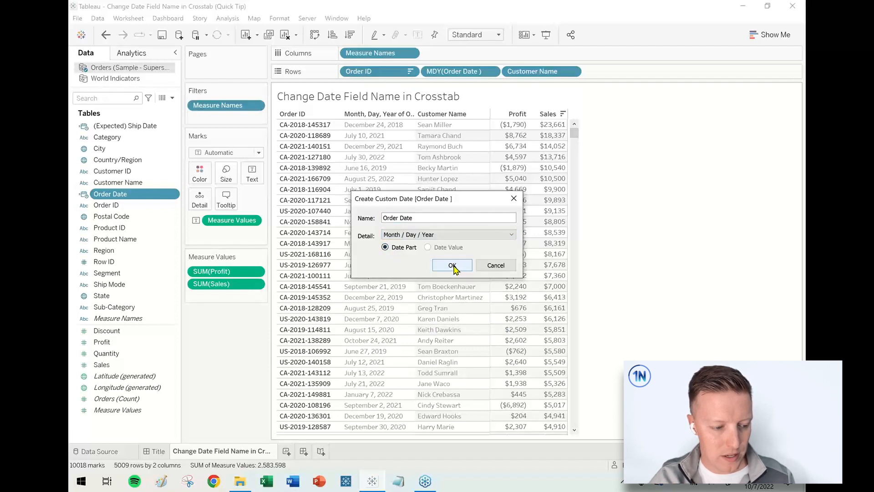
left_click(452, 265)
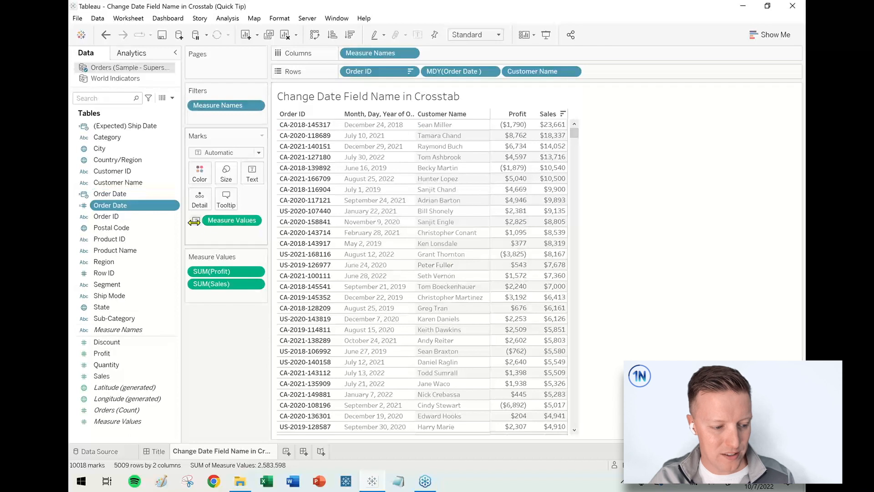